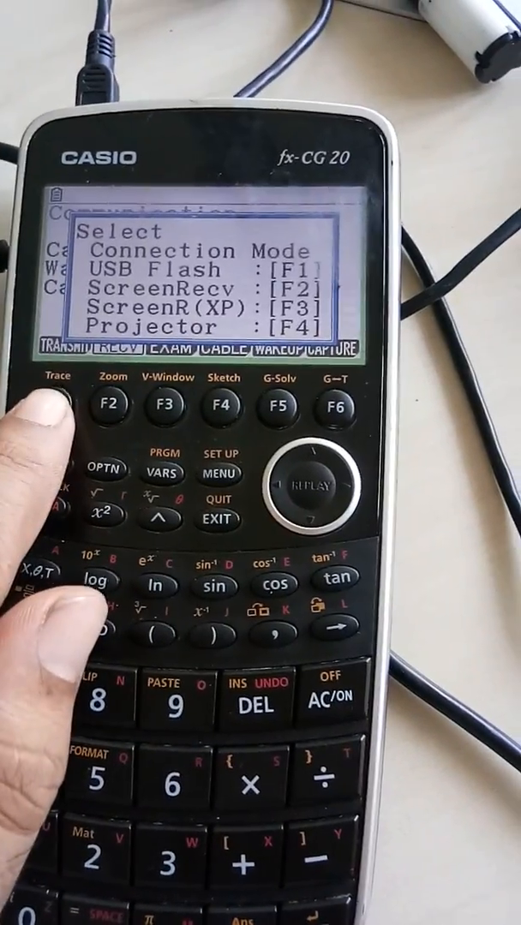
Select USB Flash as the connection mode to link the calculator to the computer.
click(104, 405)
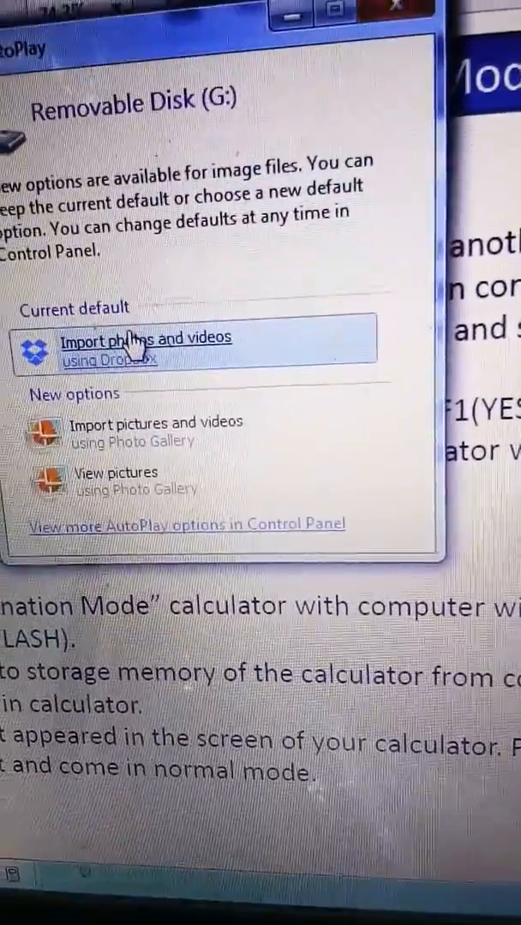
Dismiss the Removable Disk (G:) prompt and scroll through the exit-examination instructions.
click(137, 338)
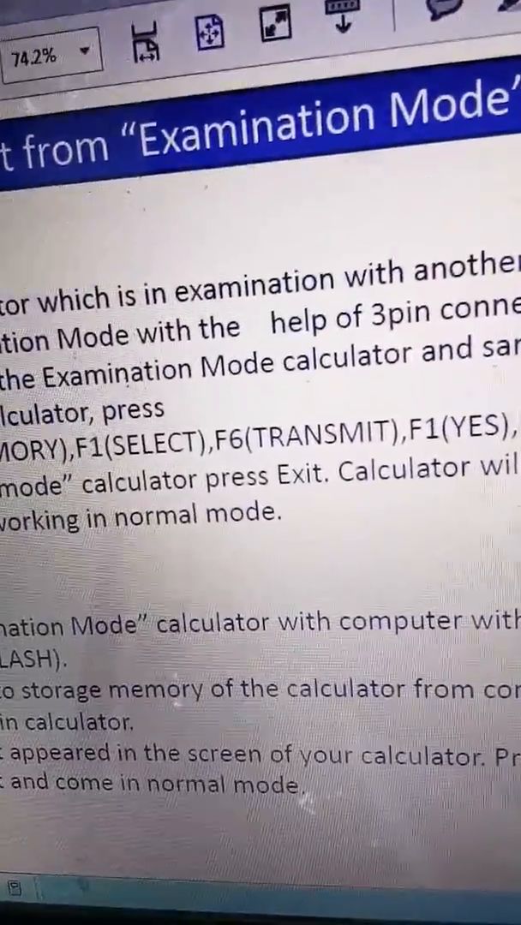
scroll(down, 3)
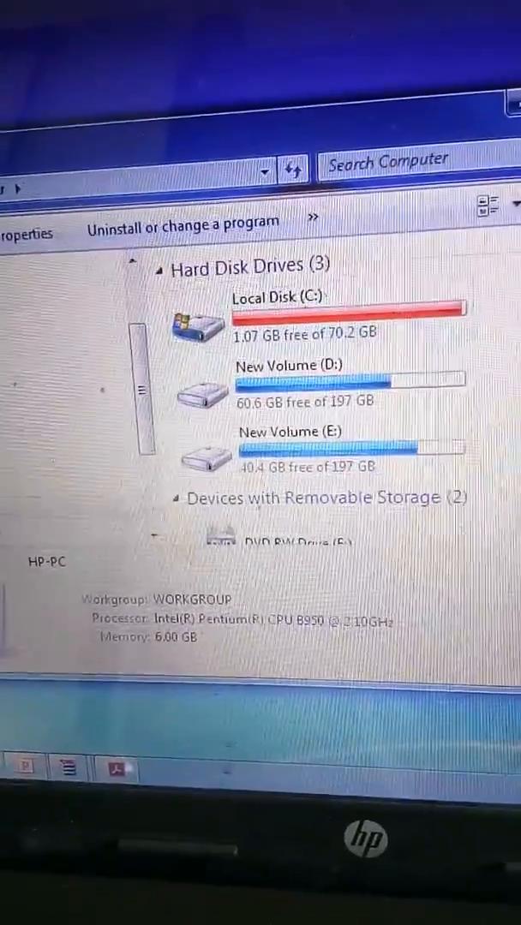
Scroll down in Windows Explorer to find Removable Disk (G:) under removable storage.
scroll(down, 3)
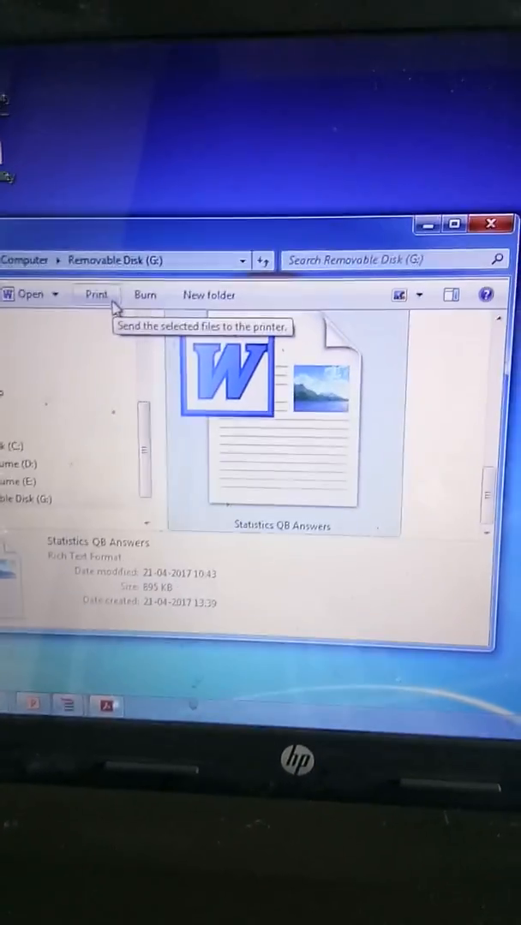
mouse_move(144, 298)
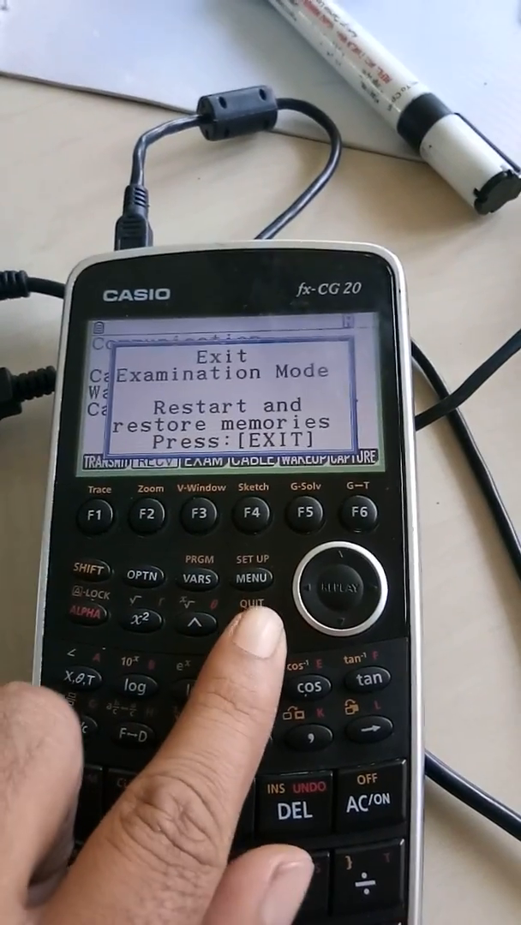
Confirm the Exit Examination Mode message so the calculator restarts to its Main Menu.
click(253, 604)
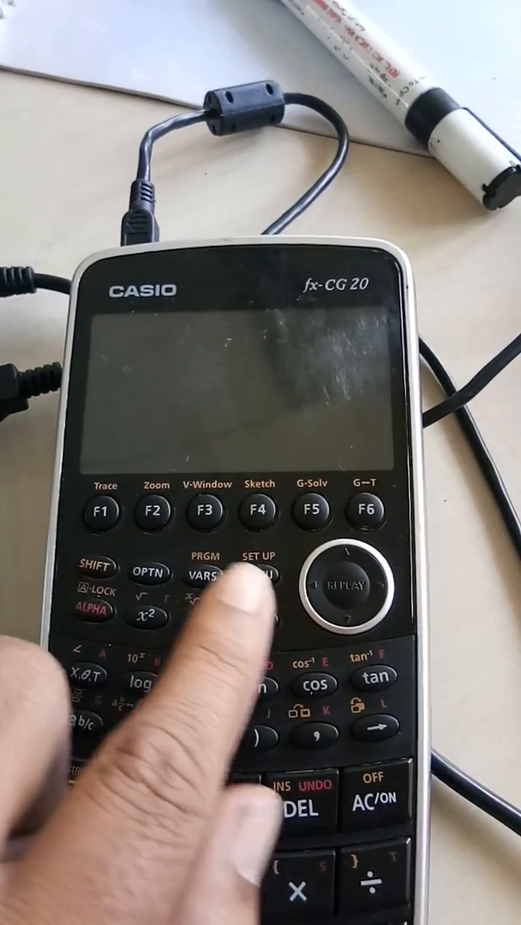
click(254, 569)
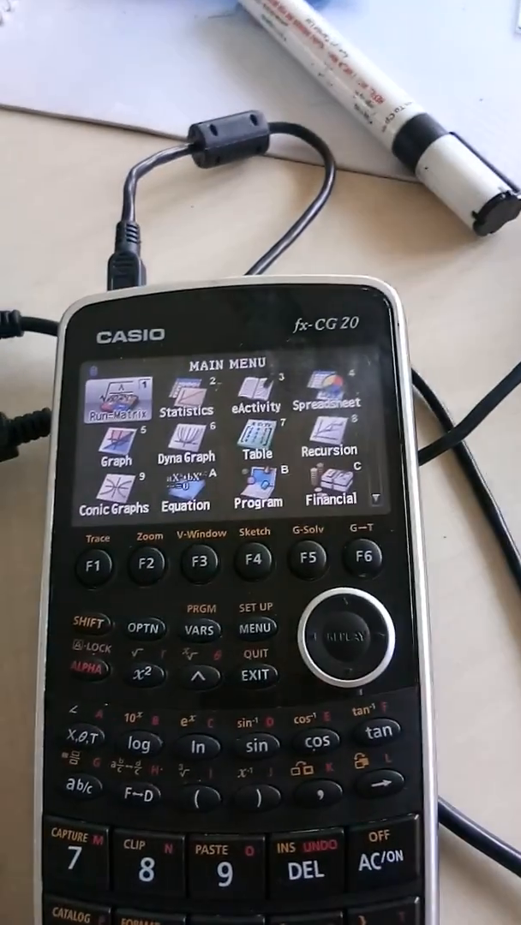